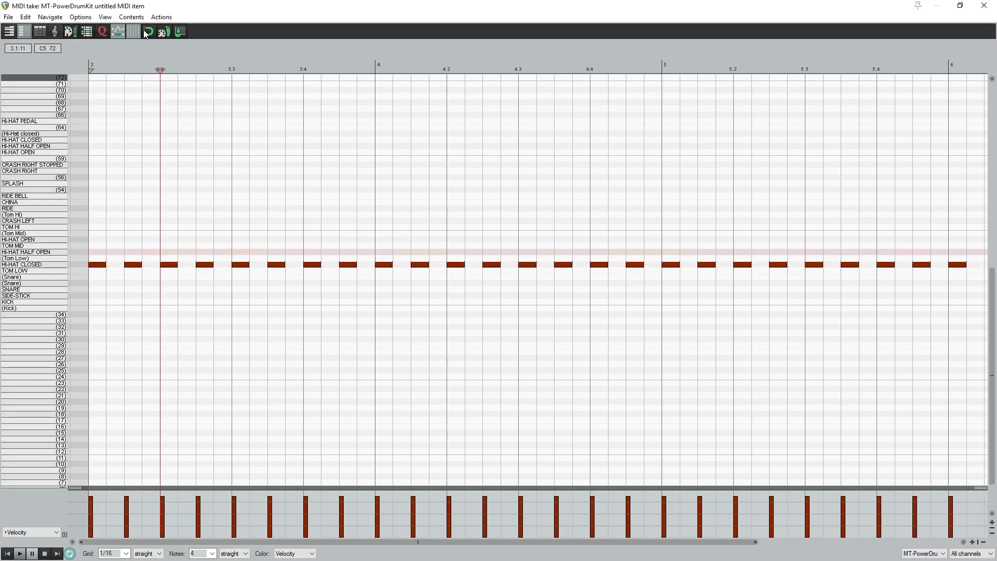
# - Insert an MT-PowerDrumKit instrument track with its output tracks routed, then close its window
pyautogui.click(210, 553)
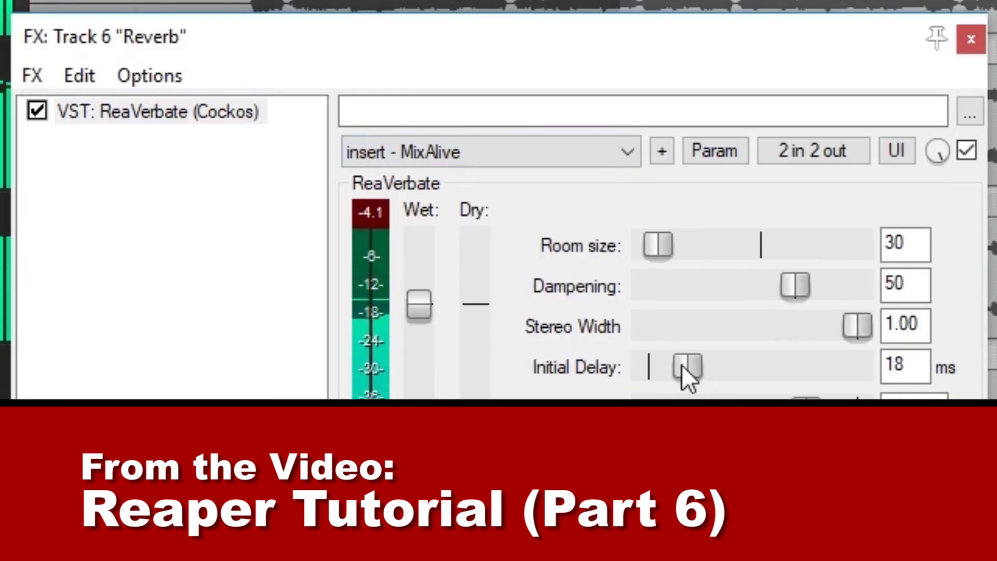
pyautogui.click(971, 39)
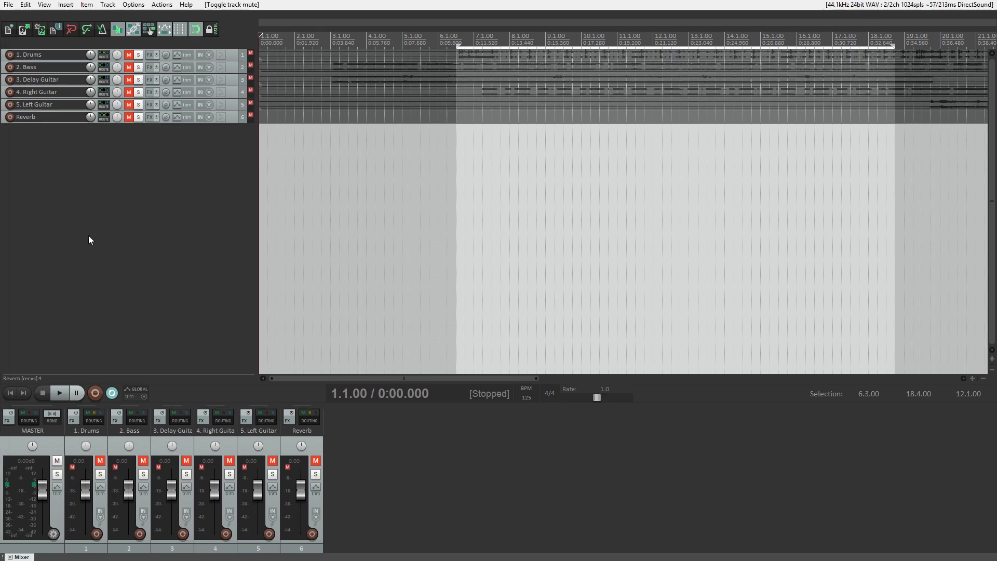
pyautogui.click(107, 4)
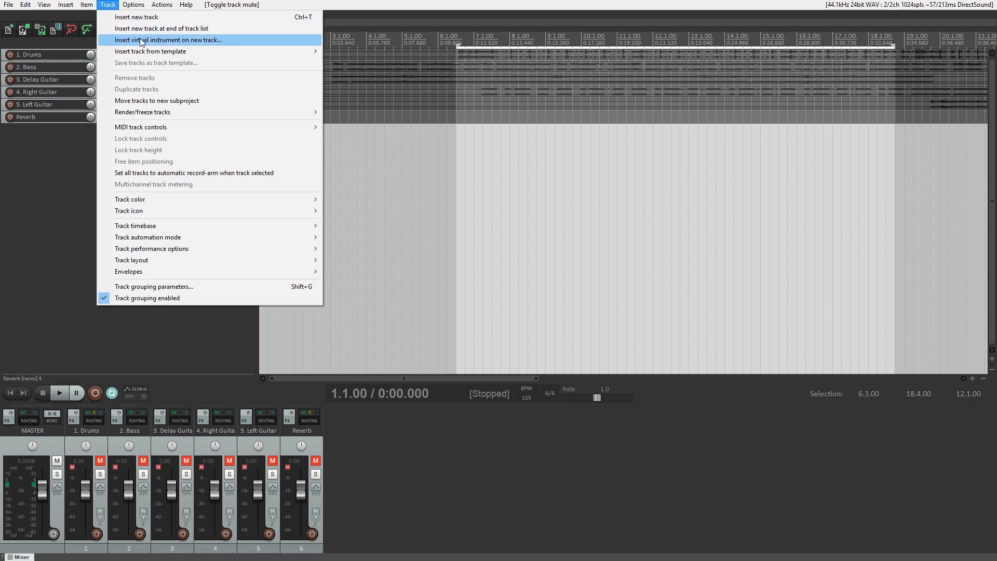
pyautogui.click(167, 40)
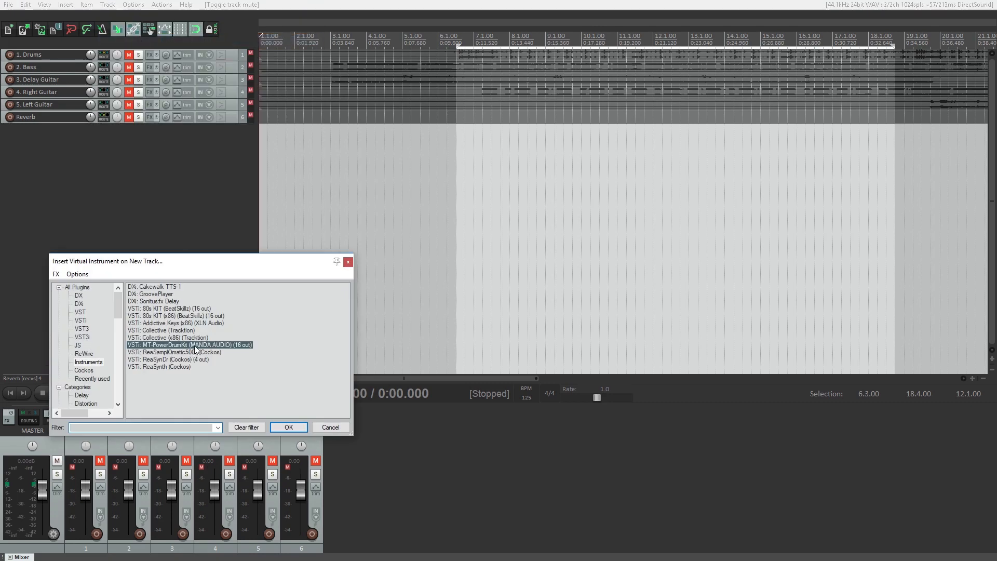
pyautogui.click(287, 427)
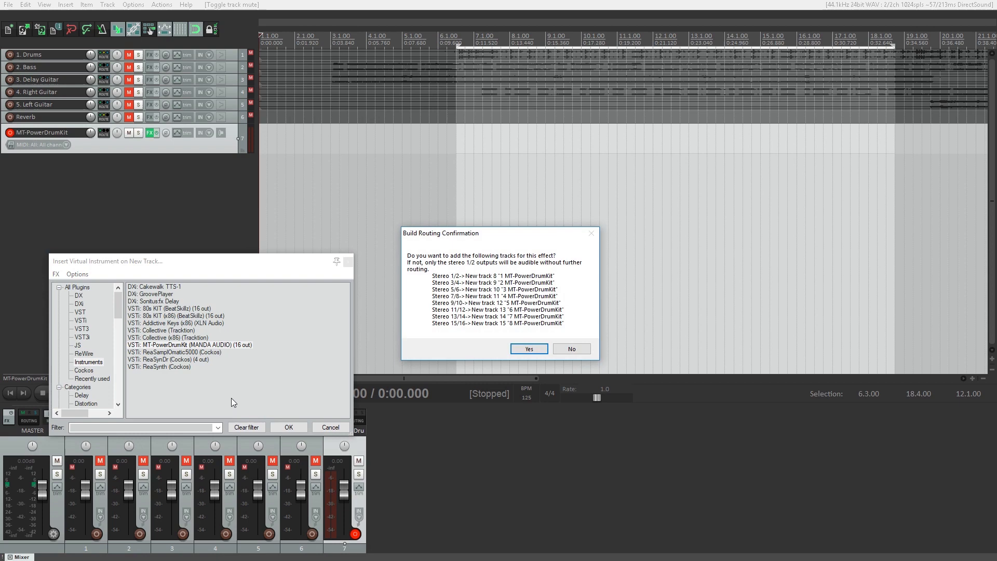
pyautogui.click(529, 348)
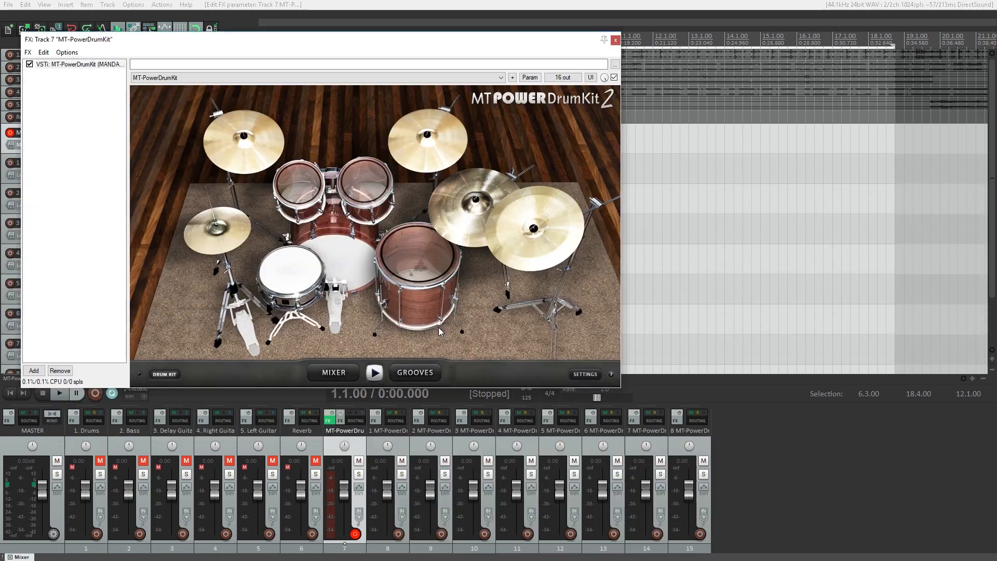
pyautogui.moveTo(419, 331)
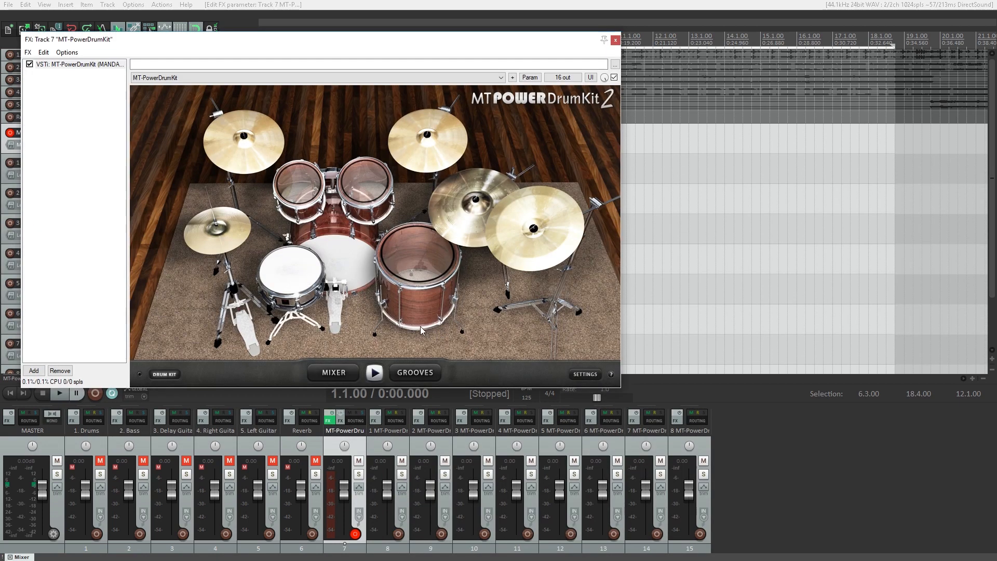
pyautogui.moveTo(416, 326)
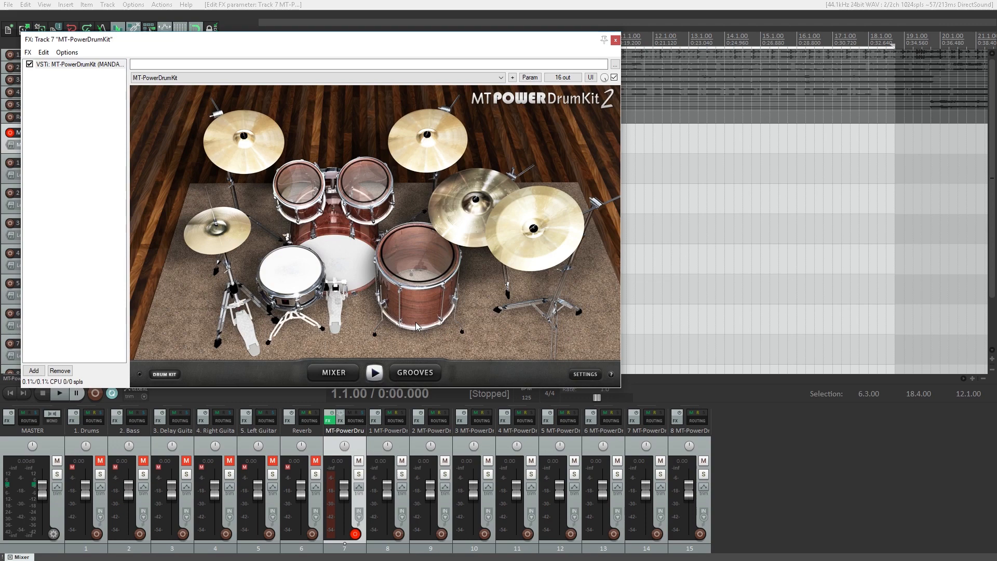
pyautogui.moveTo(397, 329)
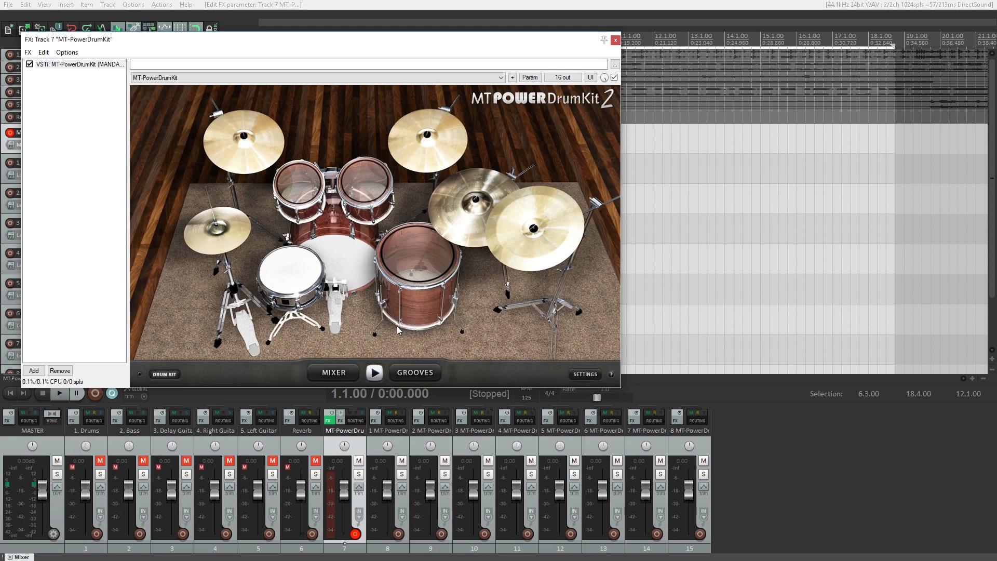
pyautogui.moveTo(388, 319)
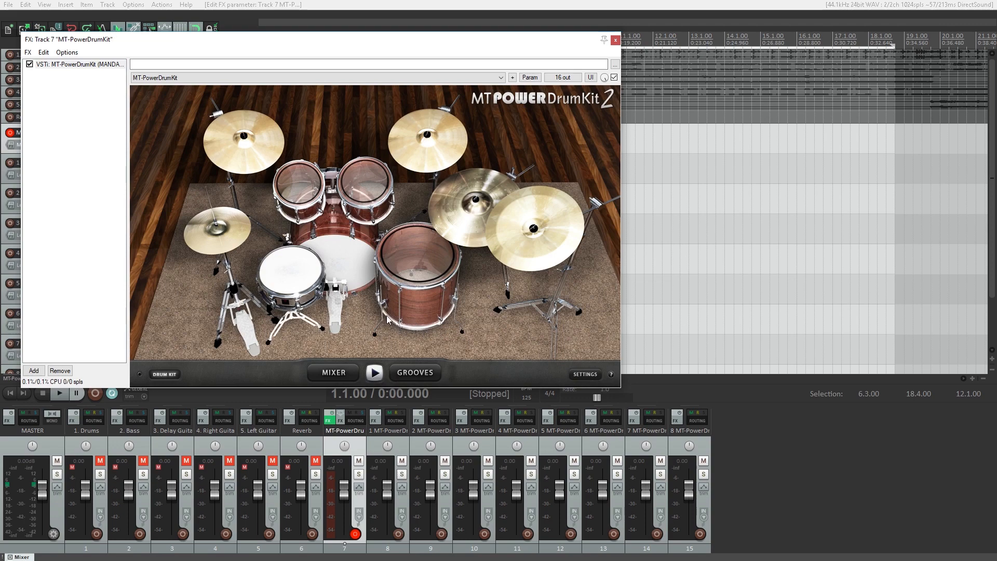
pyautogui.moveTo(386, 317)
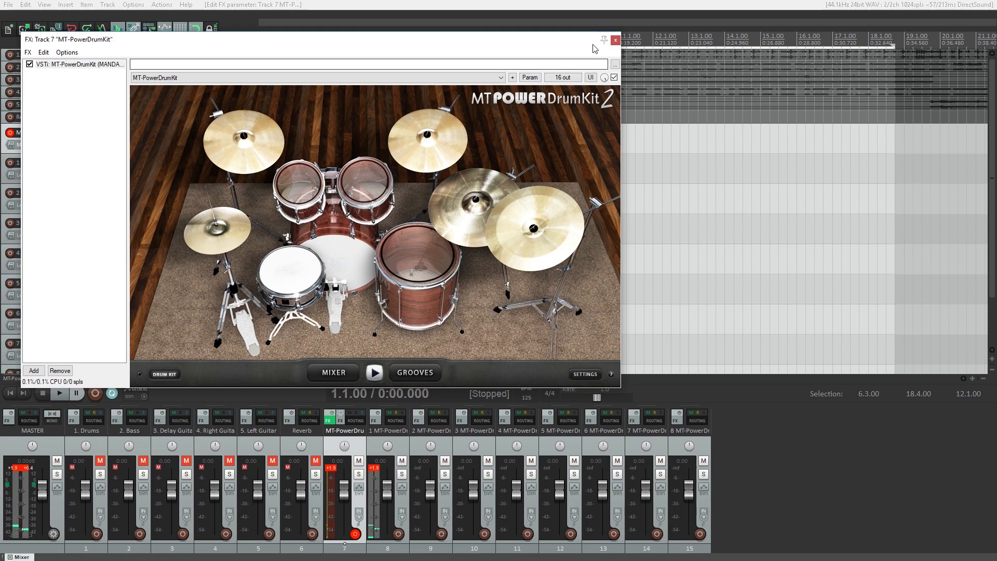
pyautogui.click(614, 39)
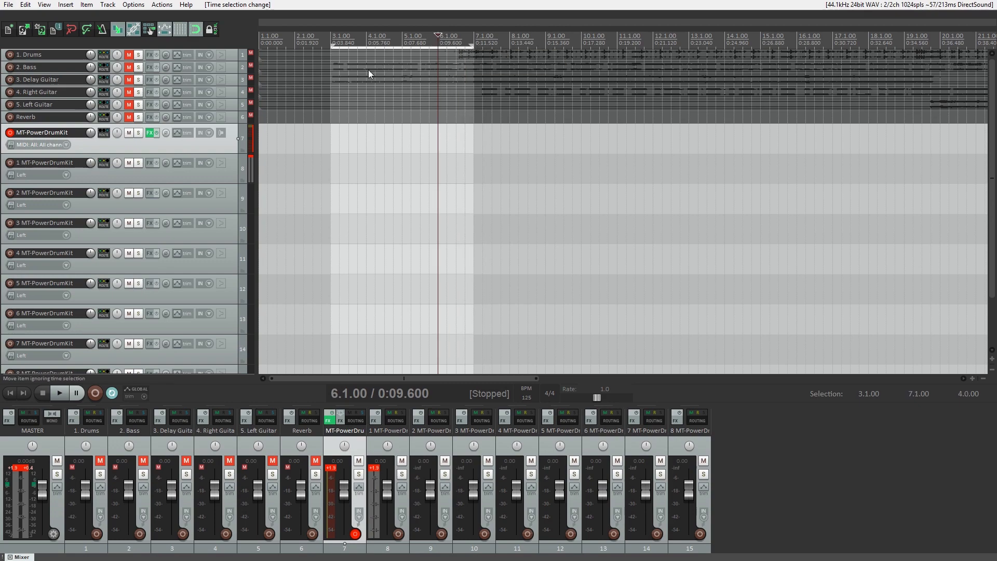
# - Insert a new MIDI item over bars 3–7 and maximize the MIDI editor
pyautogui.click(65, 4)
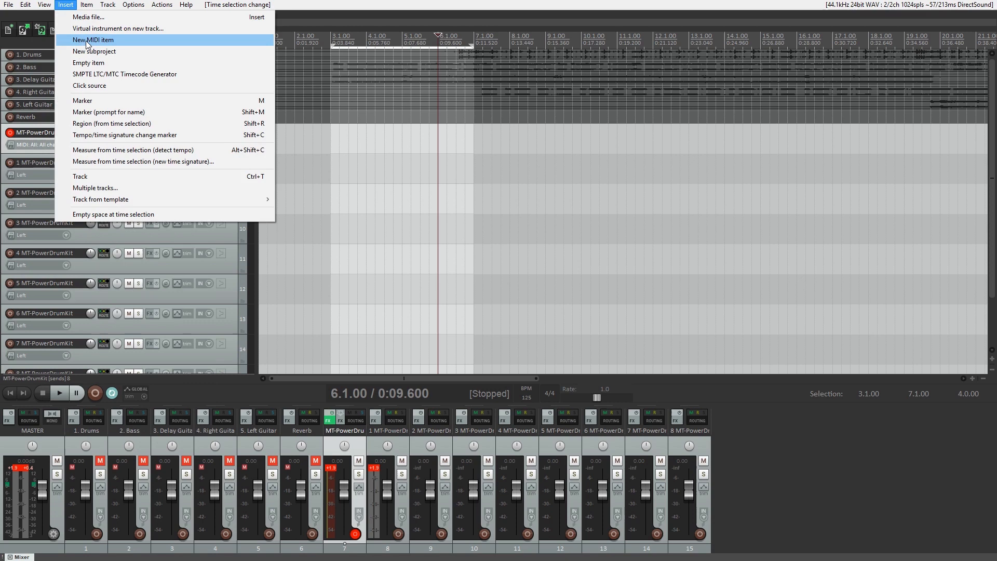
pyautogui.click(93, 39)
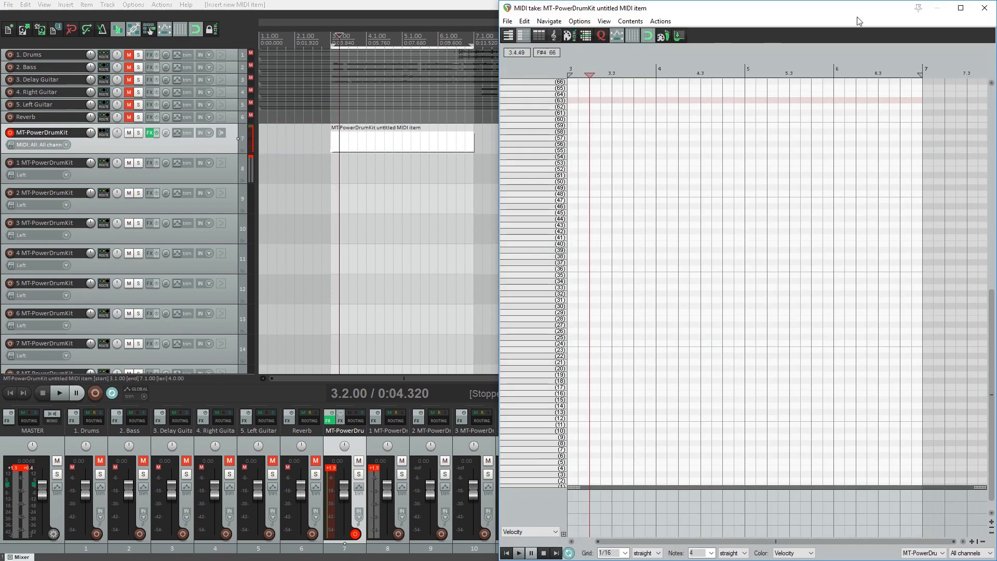
pyautogui.click(959, 8)
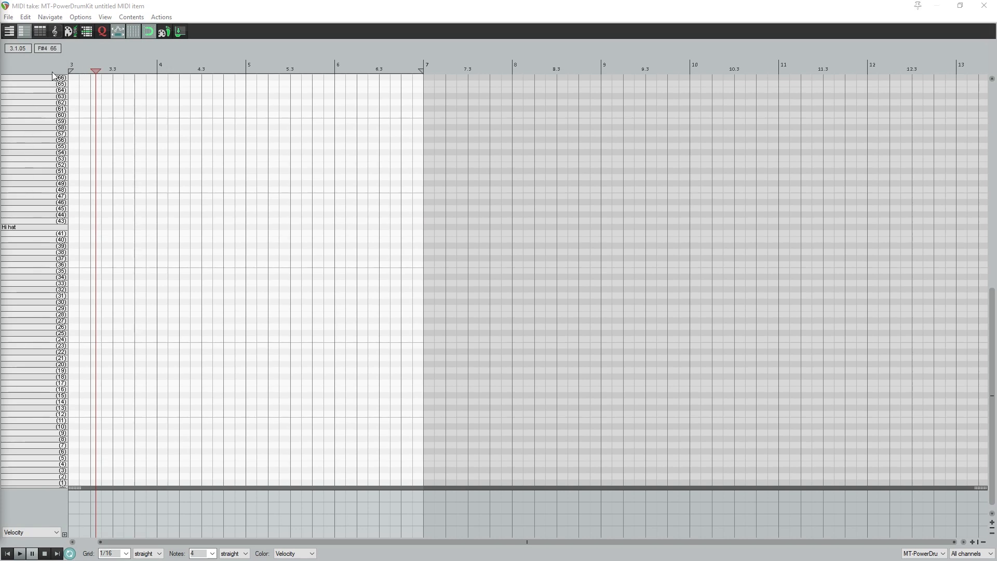
# - Load note names from 'MT-PowerDrumKit 2 Drum Map.txt' into the MIDI editor
pyautogui.click(8, 16)
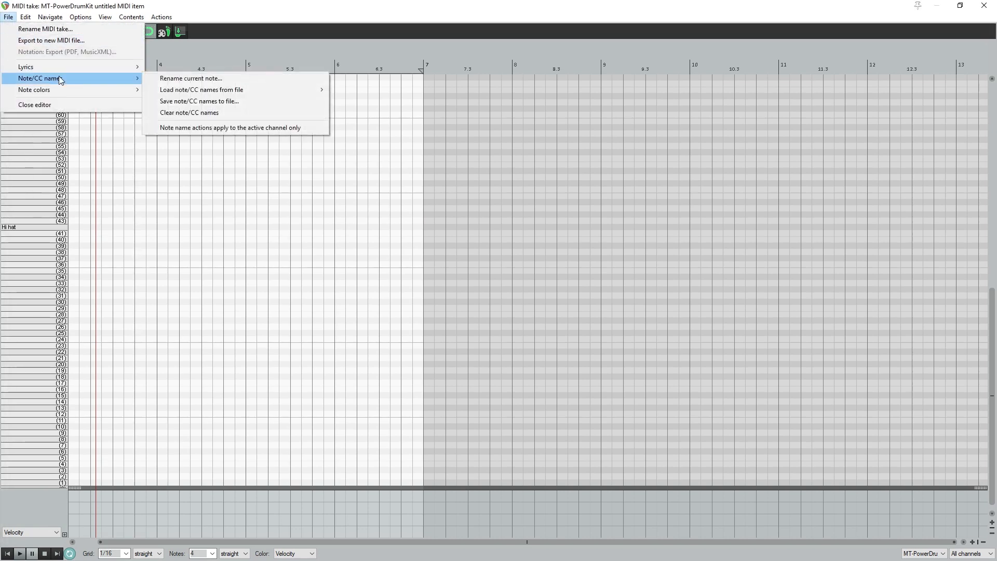
pyautogui.click(201, 89)
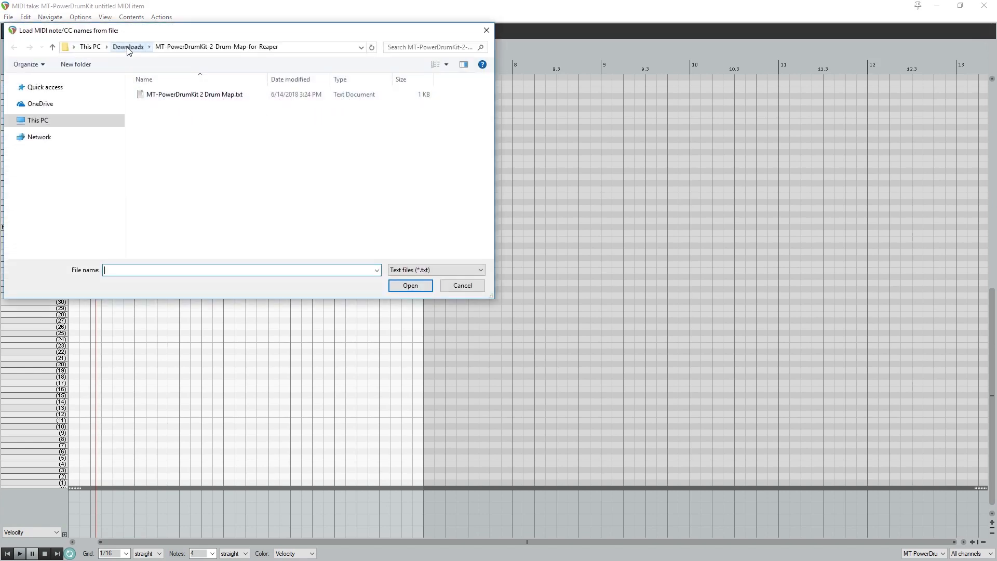
pyautogui.click(193, 94)
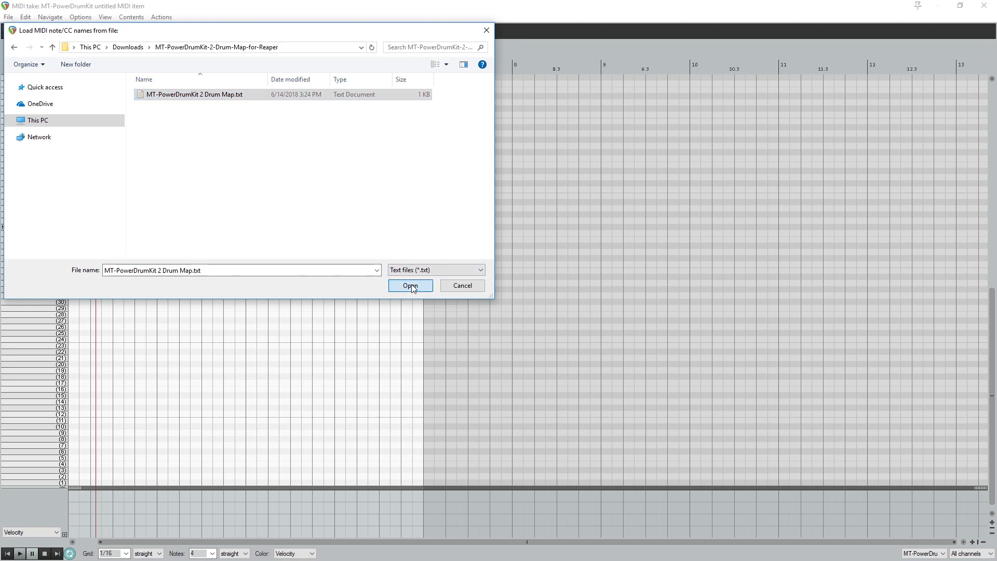
pyautogui.click(411, 286)
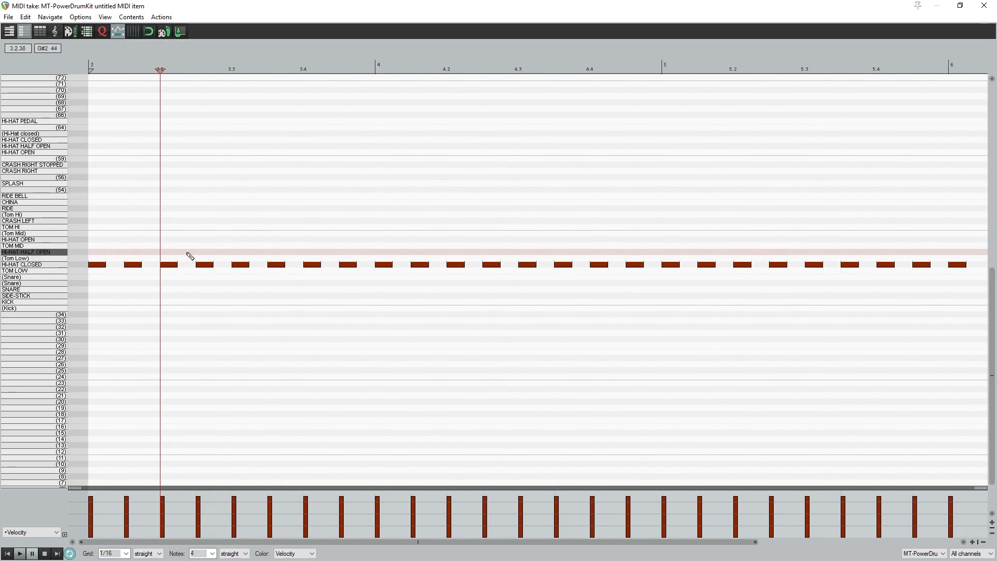
# - Draw closed hi-hat notes on every eighth note from bar 3 past bar 6
pyautogui.click(490, 264)
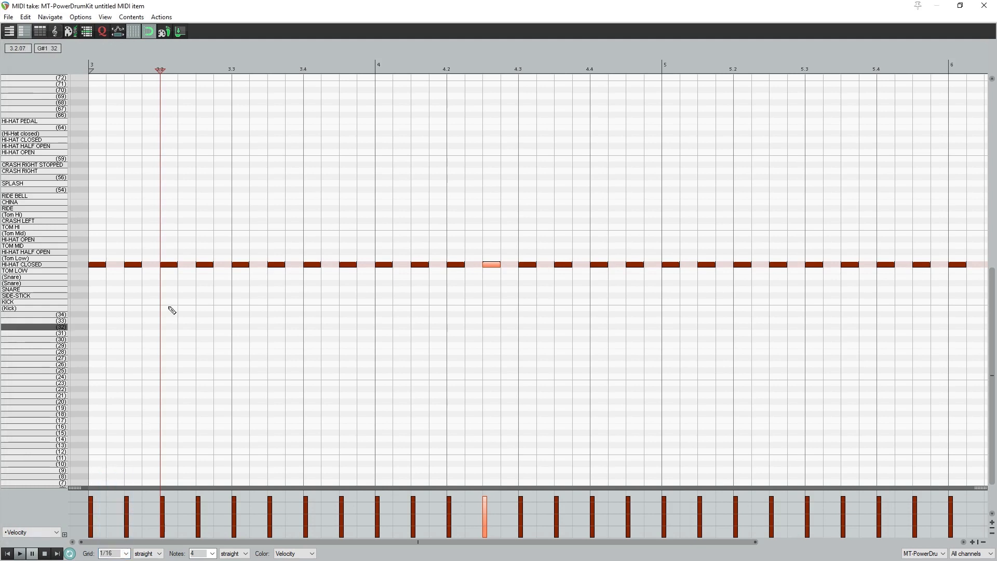
# - Set the grid to 1/8, try triplet timing, and draw open hi-hat notes
pyautogui.click(125, 553)
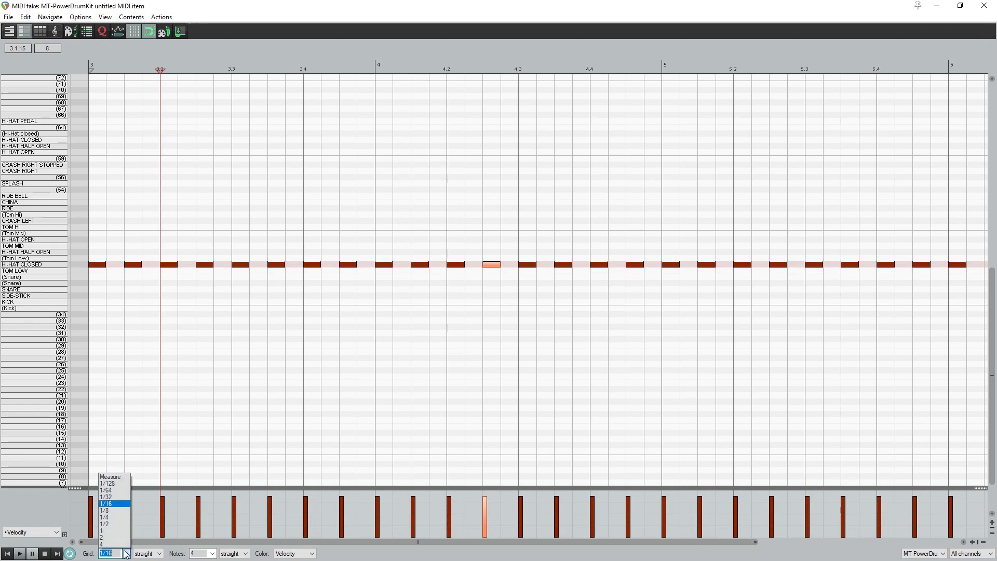
pyautogui.click(104, 510)
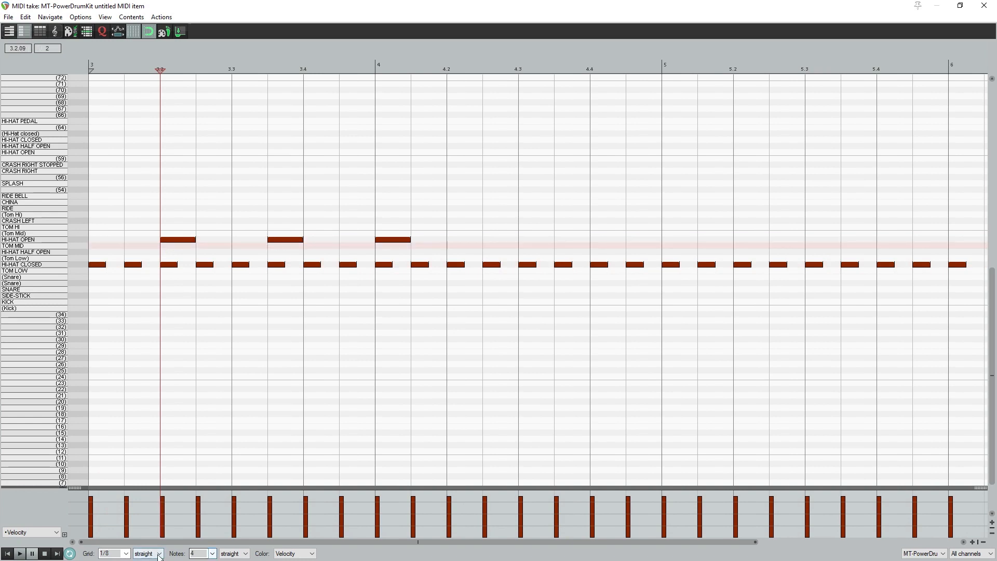
pyautogui.click(147, 552)
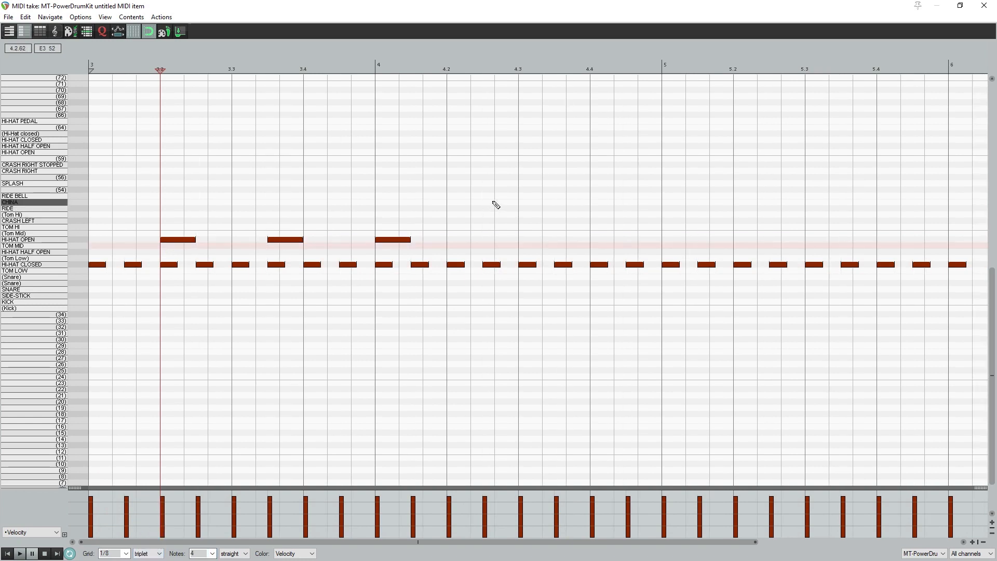
pyautogui.click(470, 233)
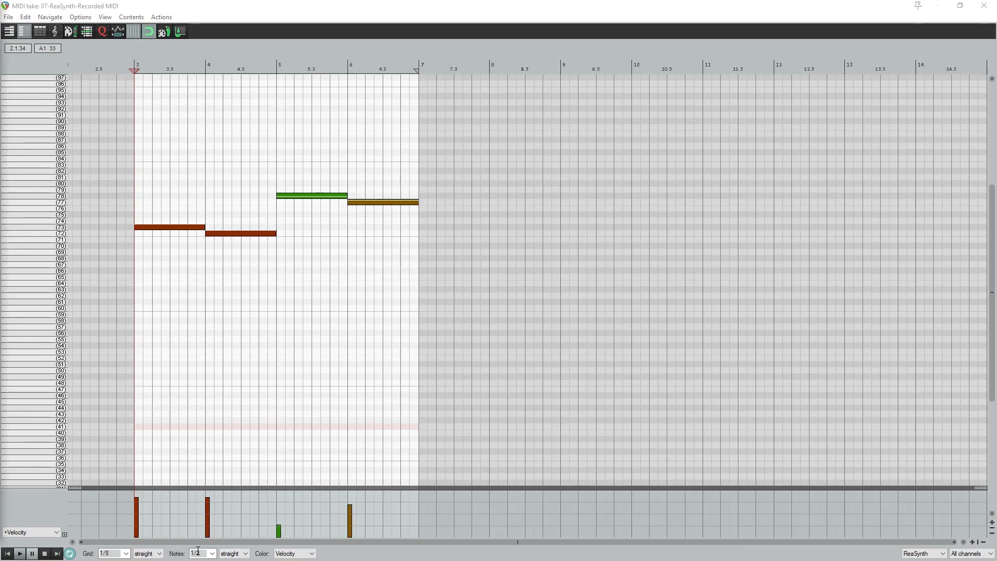
# - Add ride bell, high tom, half-open hi-hat and splash hits in bars 3–4
pyautogui.click(211, 553)
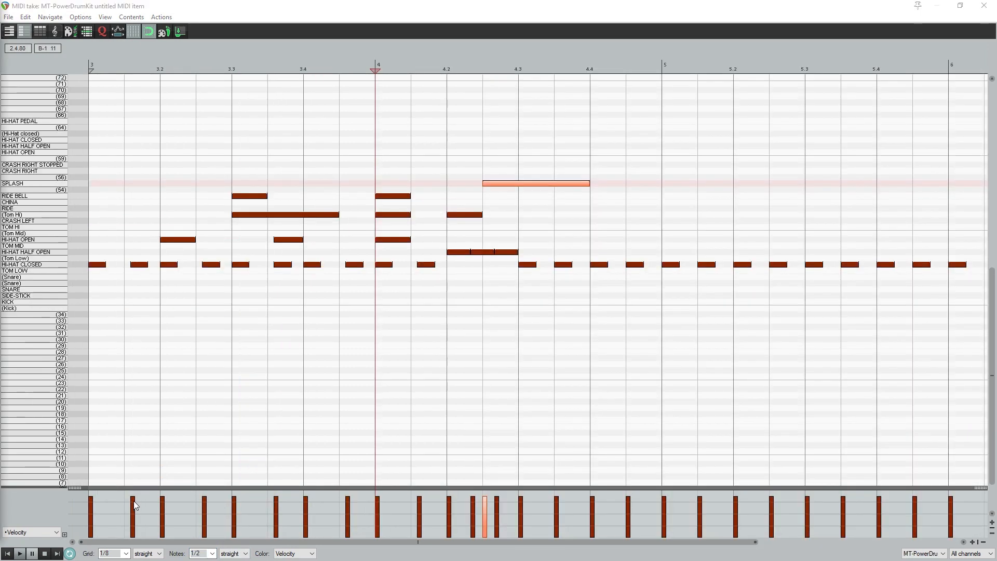
# - Soften off-beat hi-hat velocities and add a ReaSynth instrument on a new track
pyautogui.click(139, 263)
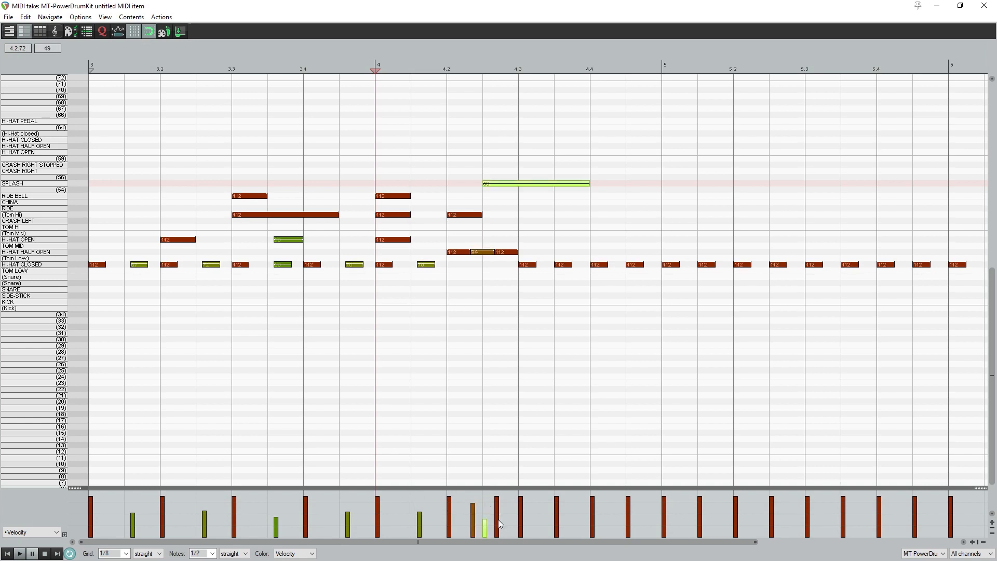
pyautogui.click(527, 265)
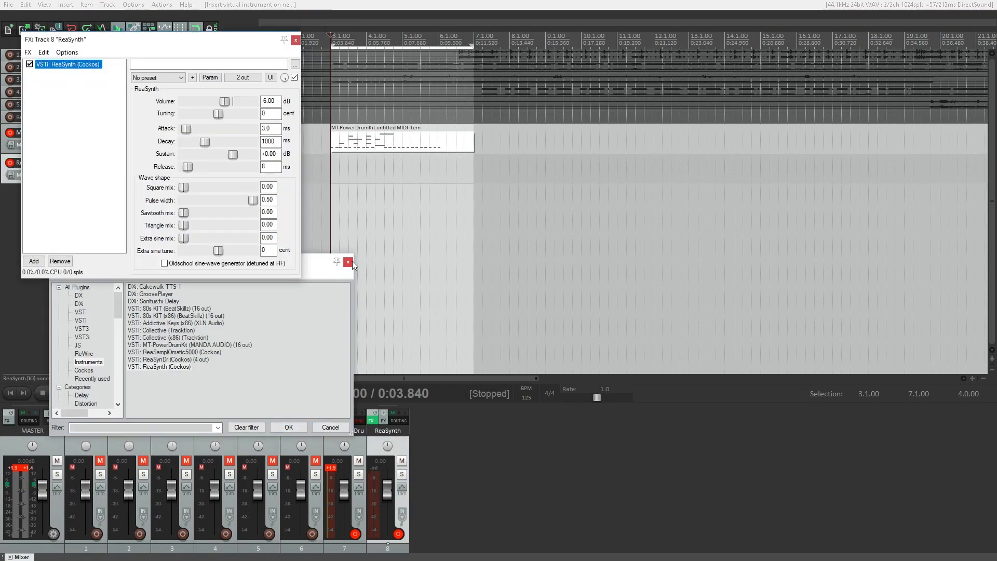
pyautogui.click(27, 52)
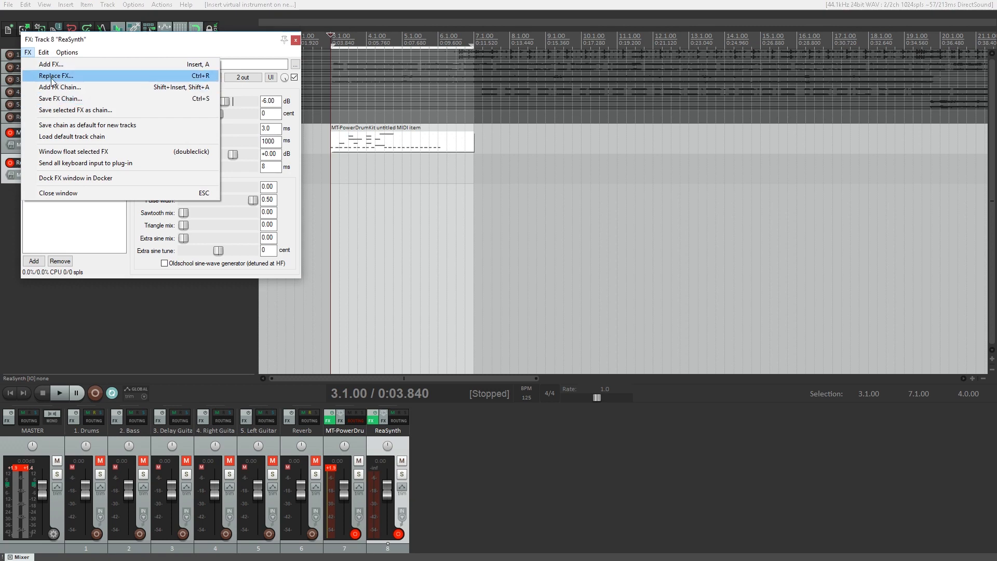
pyautogui.click(57, 192)
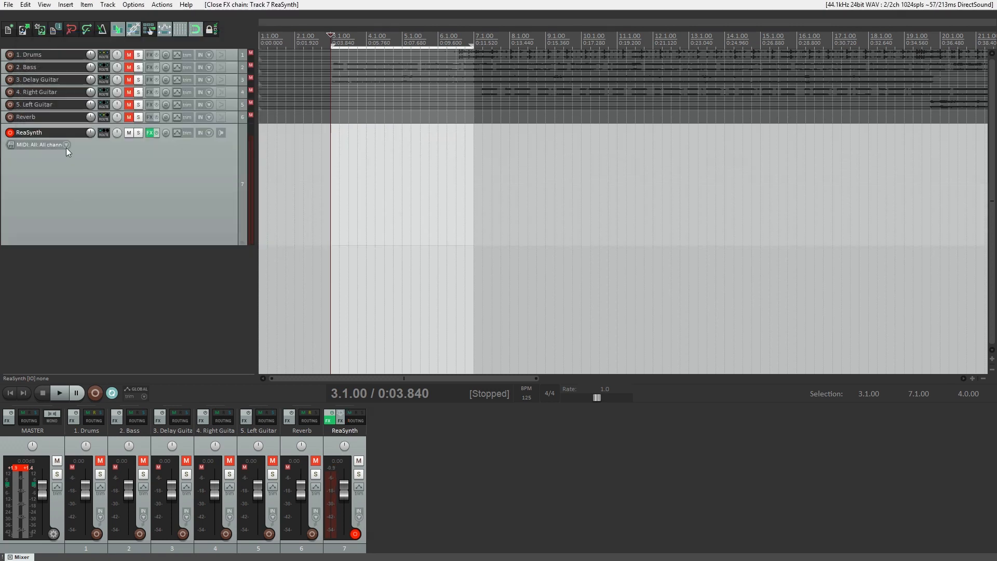
# - Set the ReaSynth track input to MPD218 channel 10 and start recording
pyautogui.click(65, 144)
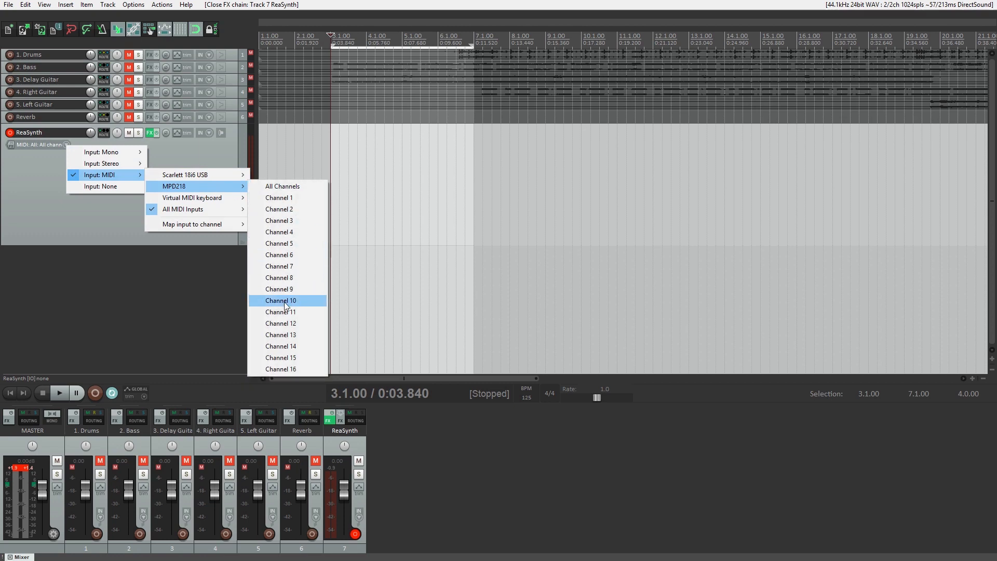
pyautogui.click(280, 300)
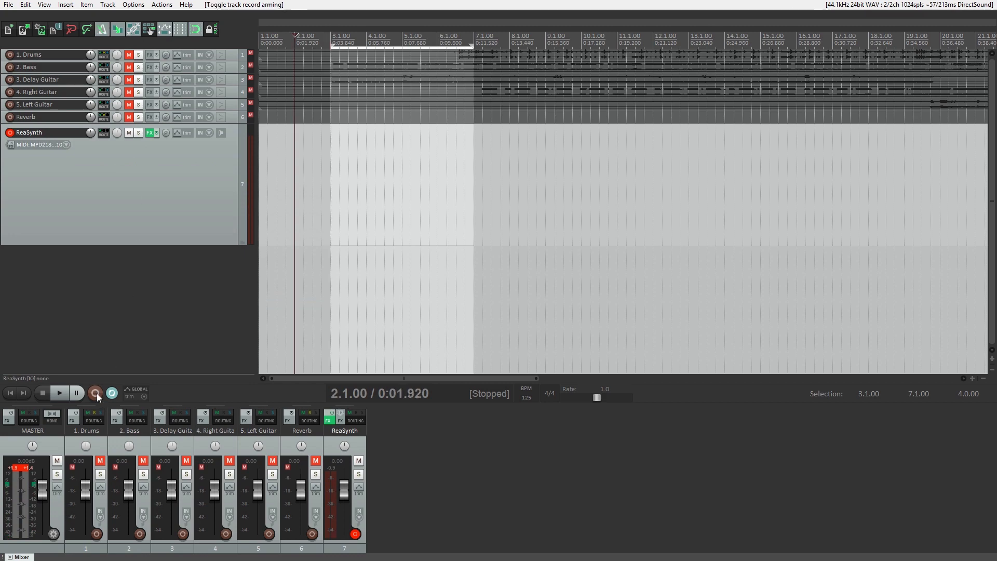
pyautogui.click(93, 393)
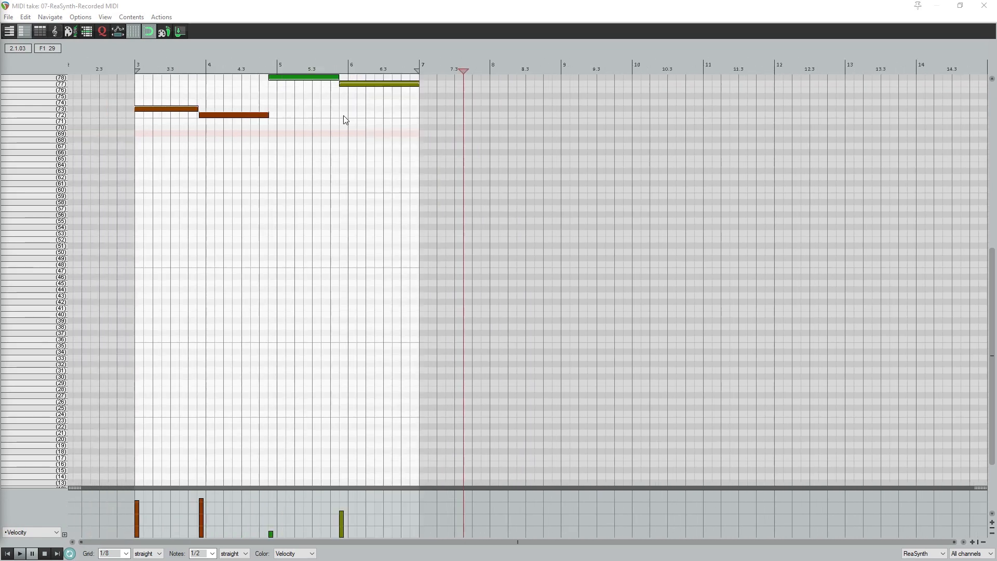
# - Scroll through the recorded ReaSynth MIDI take in the note editor
pyautogui.scroll(-3)
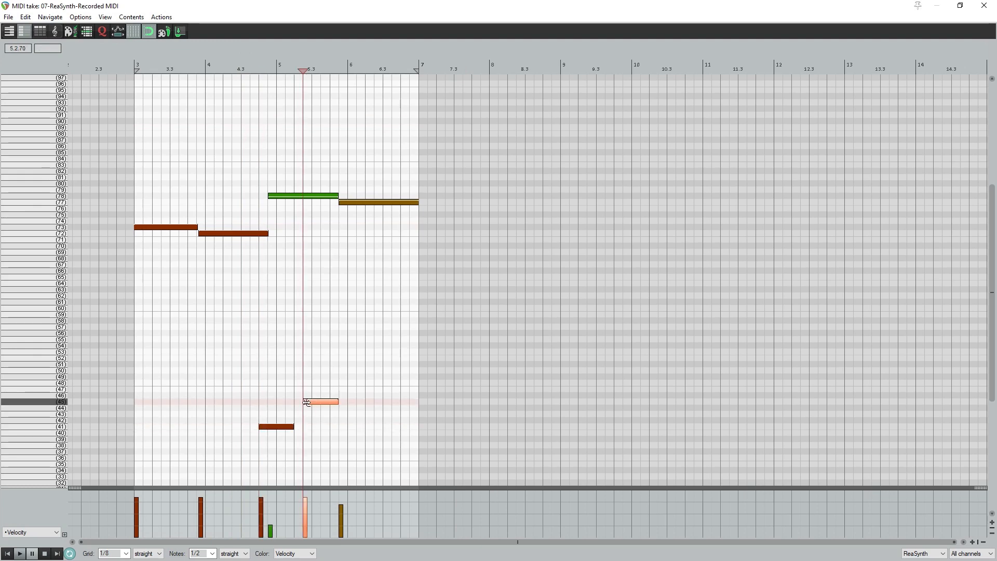
pyautogui.moveTo(316, 405)
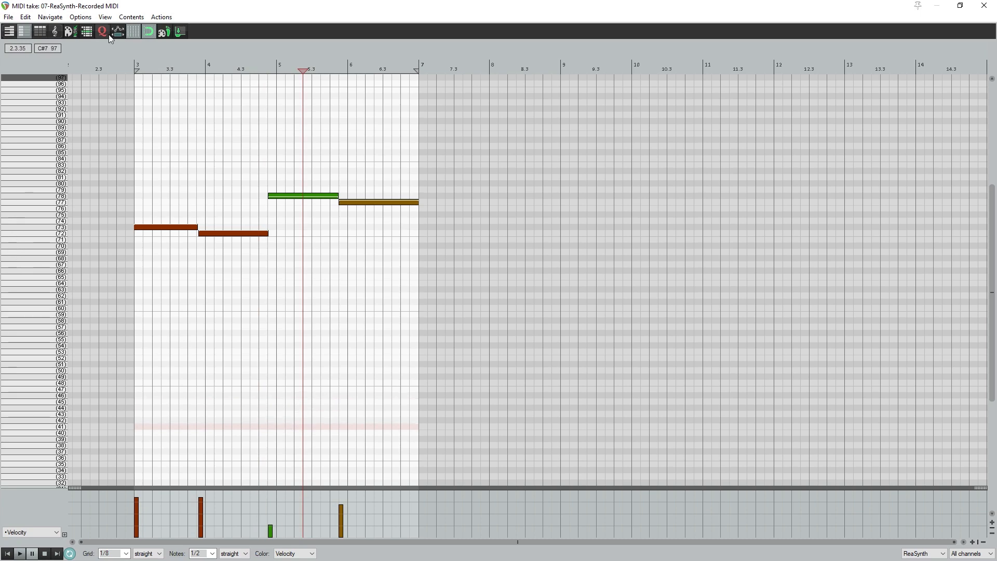
# - Open the Quantize dialog for the ReaSynth notes and lower the quantize strength
pyautogui.click(101, 31)
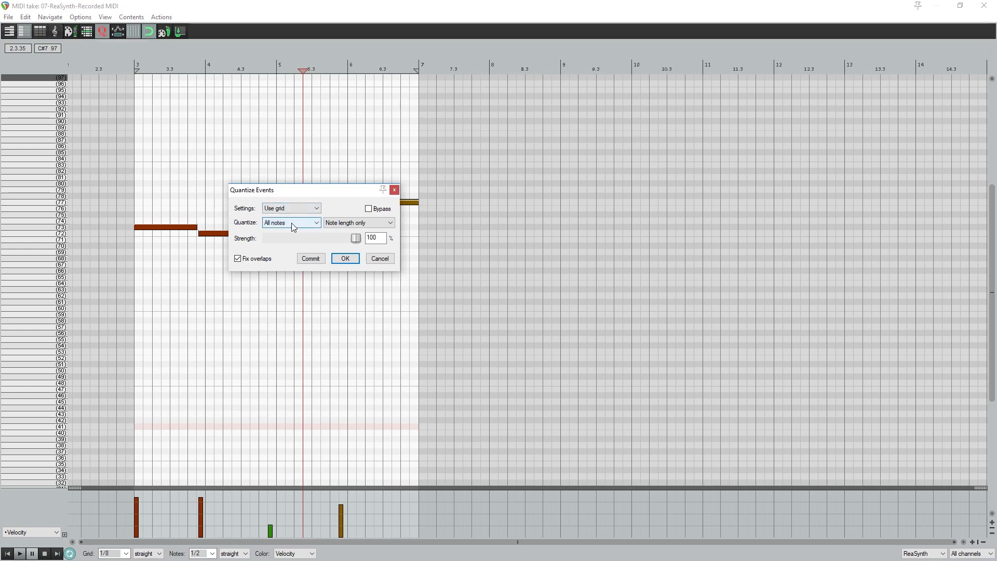
pyautogui.click(126, 553)
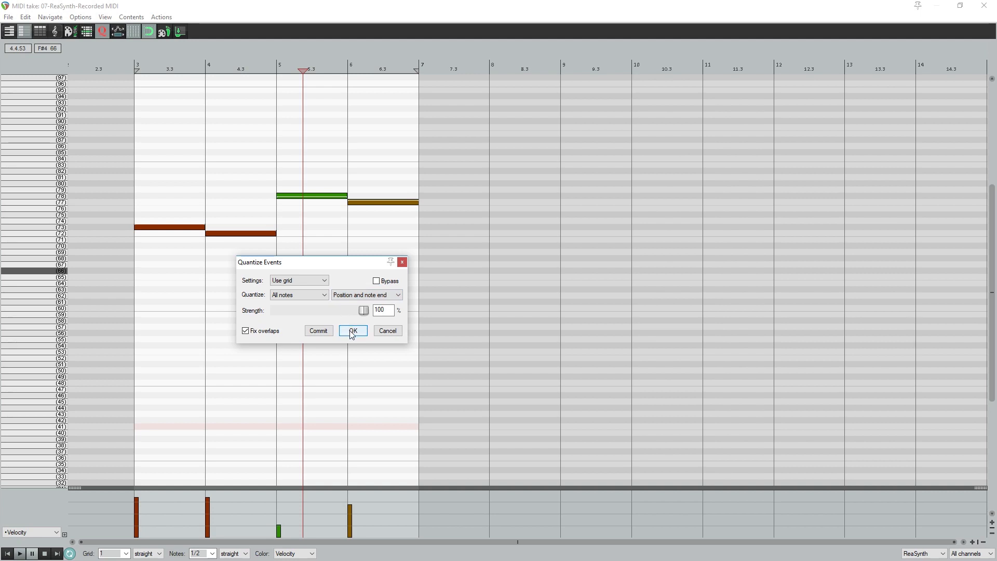
pyautogui.moveTo(349, 326)
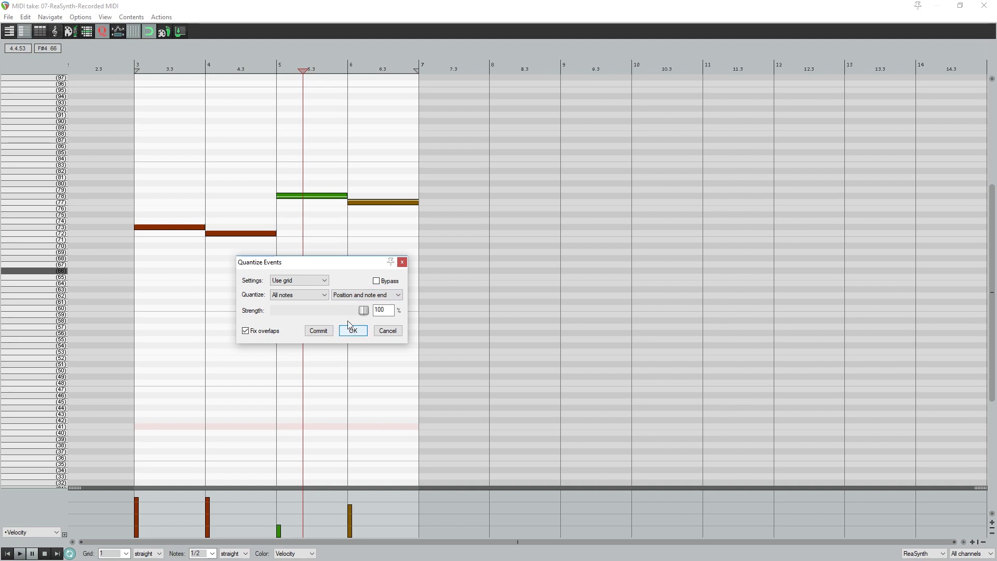
pyautogui.moveTo(363, 311); pyautogui.dragTo(348, 311)
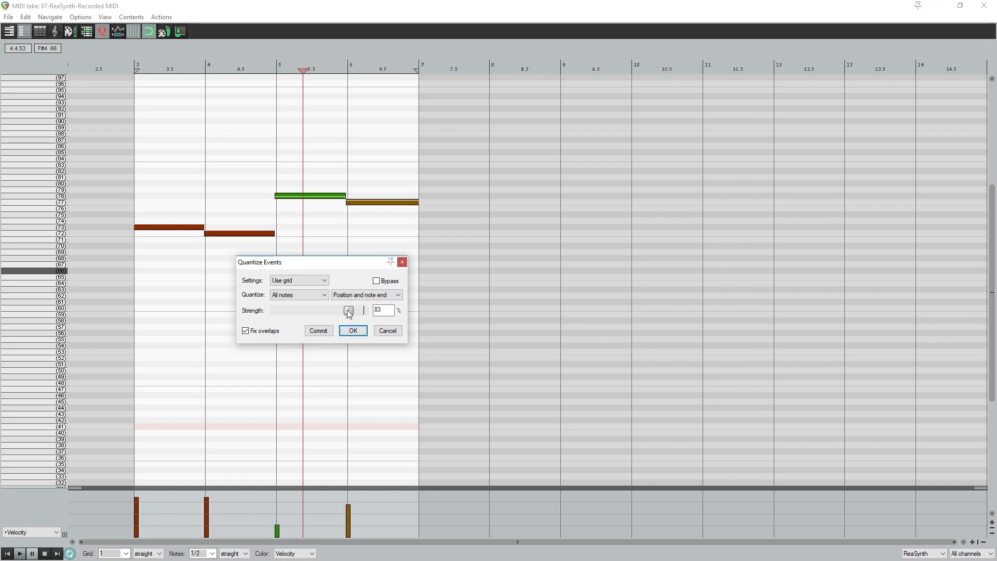
pyautogui.moveTo(347, 311); pyautogui.dragTo(289, 311)
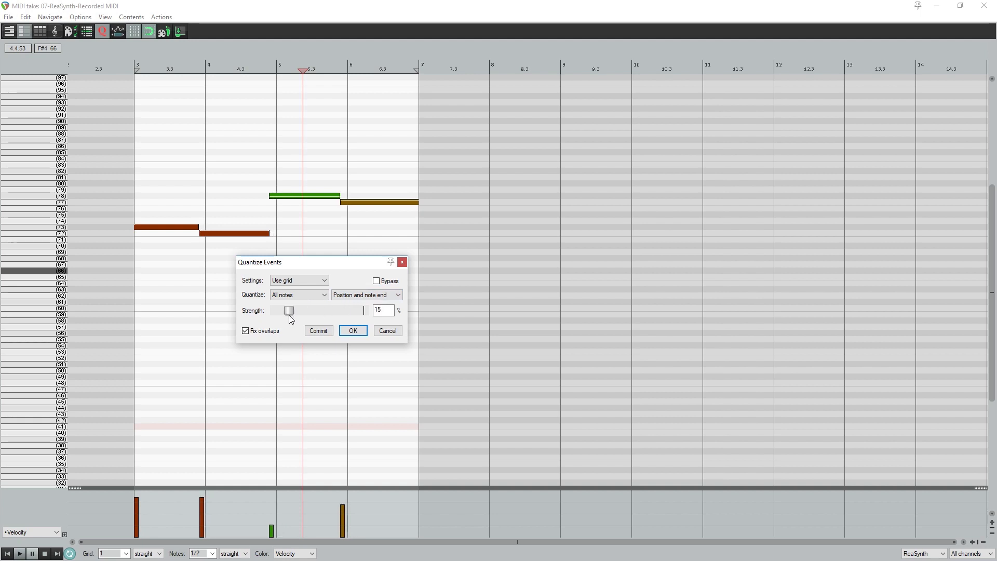
# - Try the quantize targets: positions and ends, positions only, note ends only
pyautogui.click(367, 294)
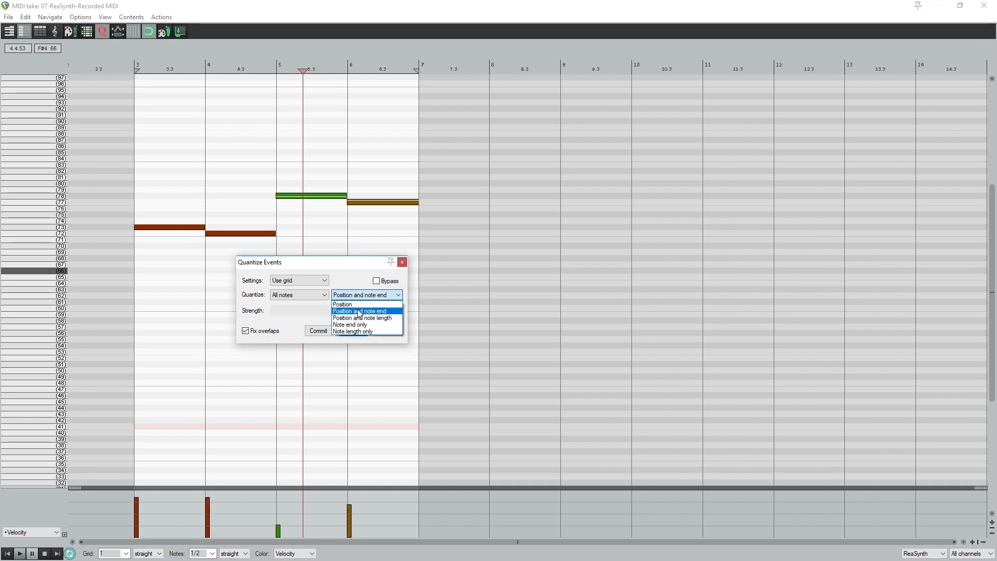
pyautogui.click(359, 311)
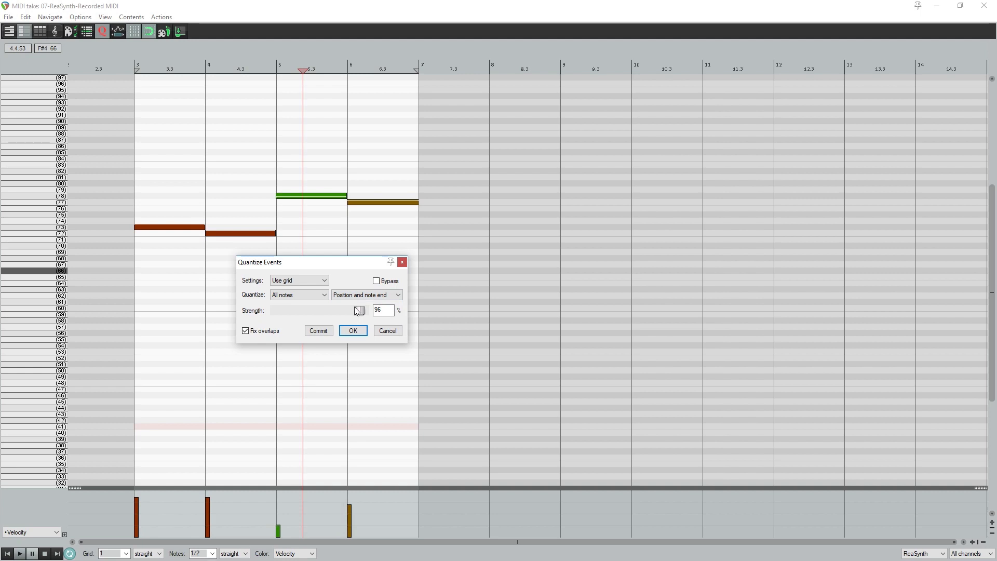
pyautogui.click(366, 295)
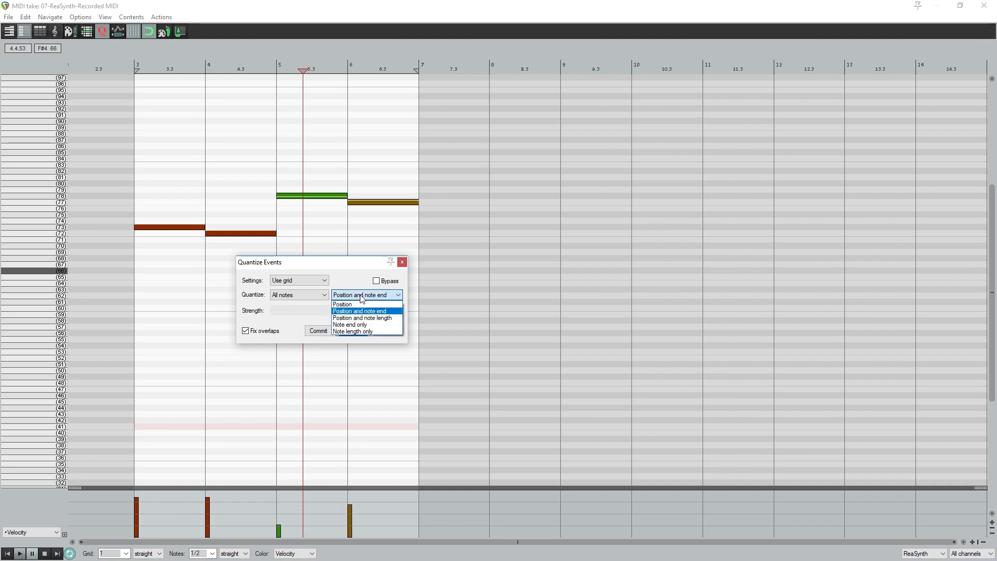
pyautogui.click(342, 303)
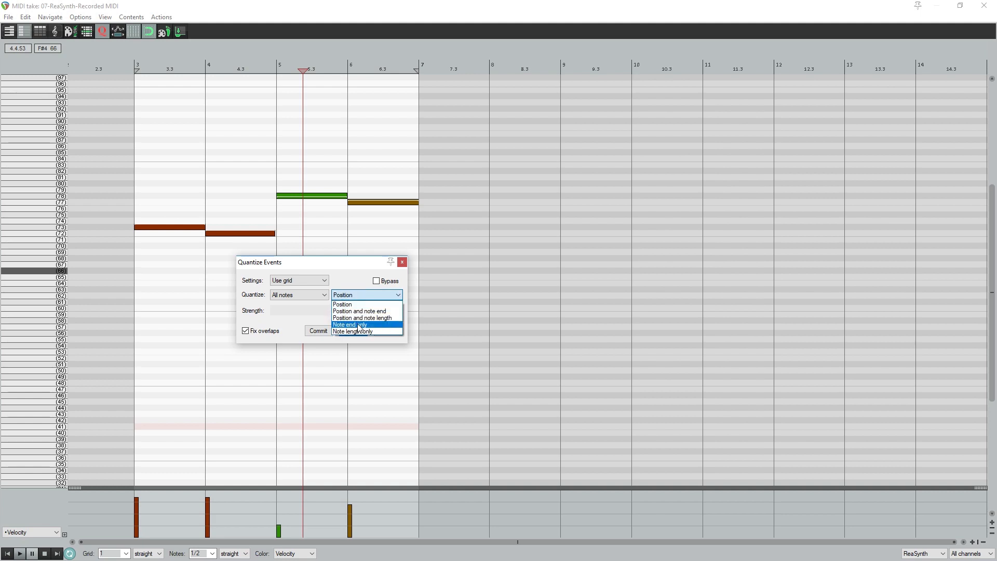
pyautogui.click(349, 324)
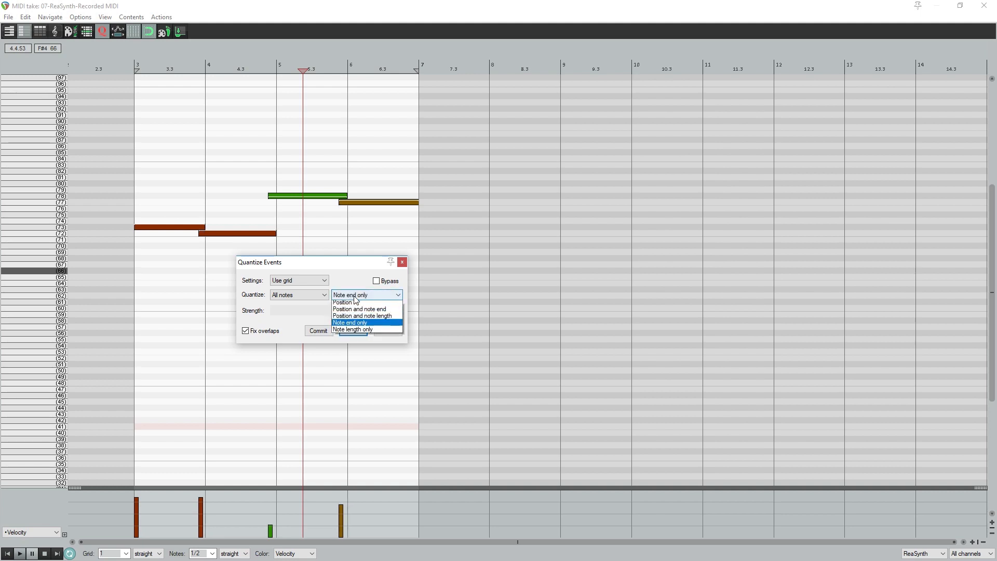
pyautogui.click(345, 303)
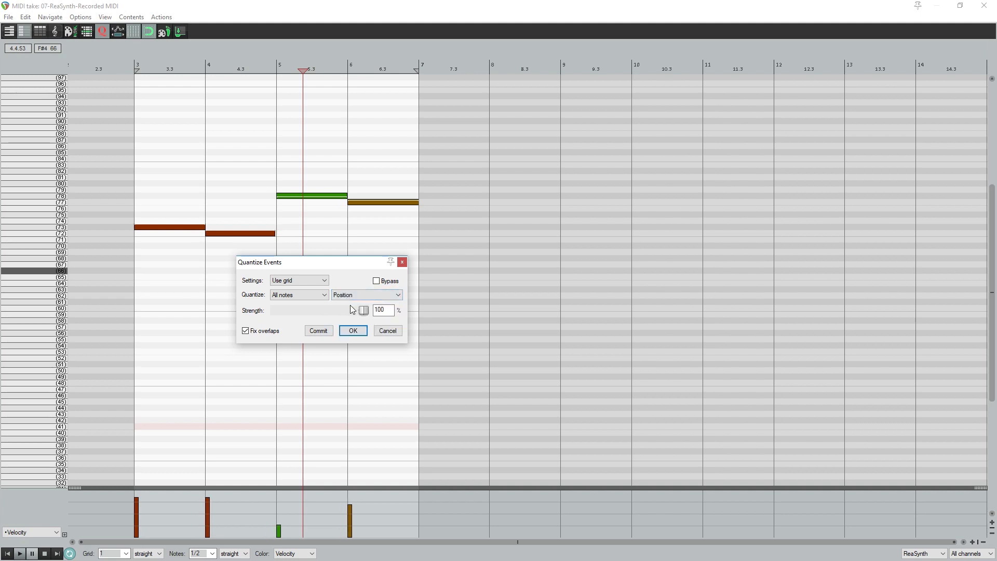
# - Quantize both note positions and lengths, then play back the quantized notes
pyautogui.click(366, 294)
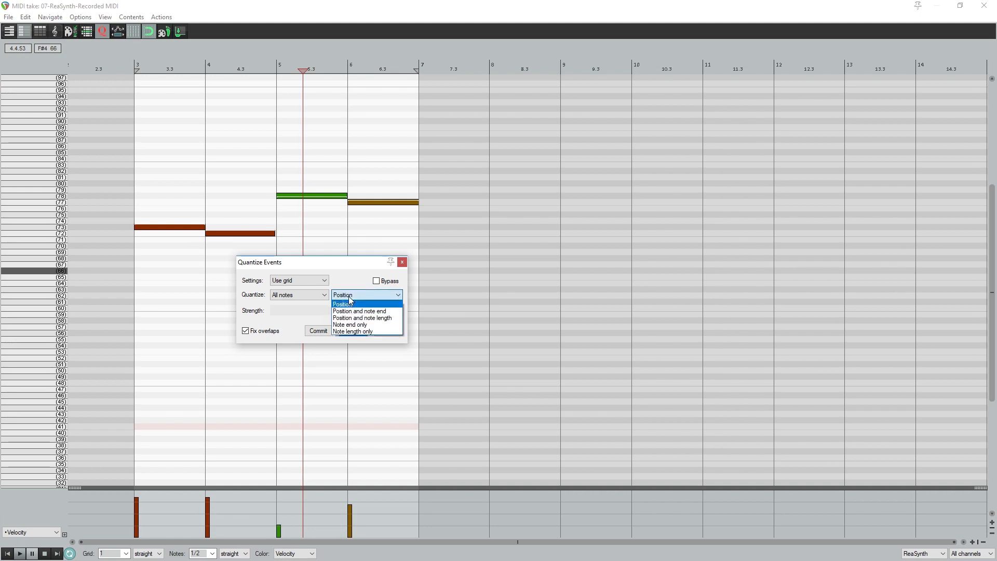
pyautogui.click(352, 332)
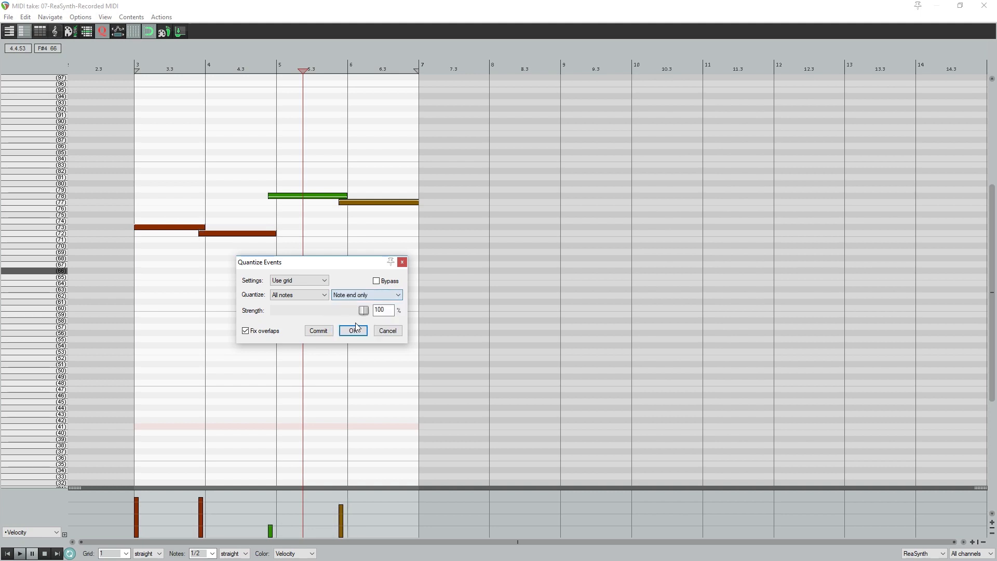
pyautogui.click(366, 295)
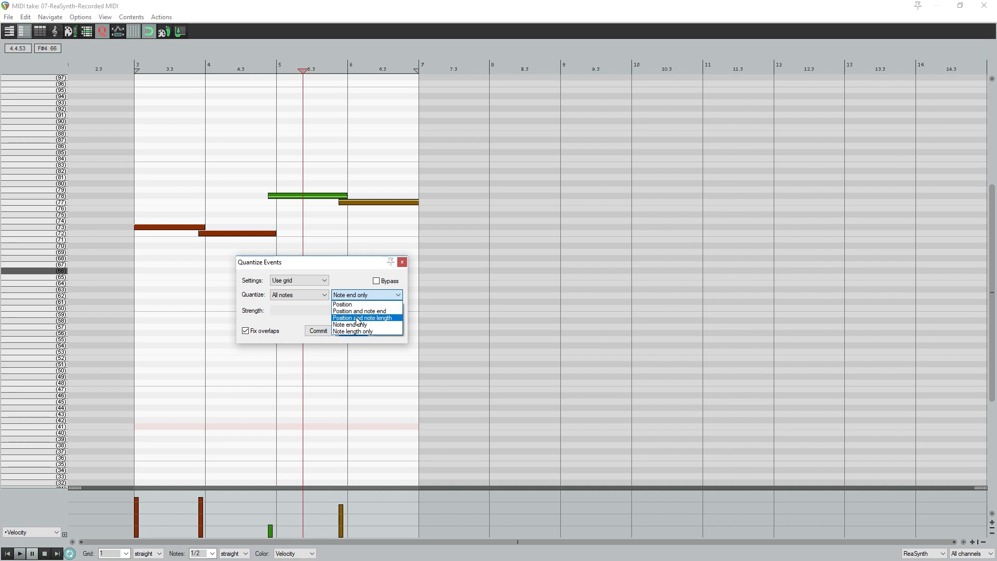
pyautogui.click(363, 317)
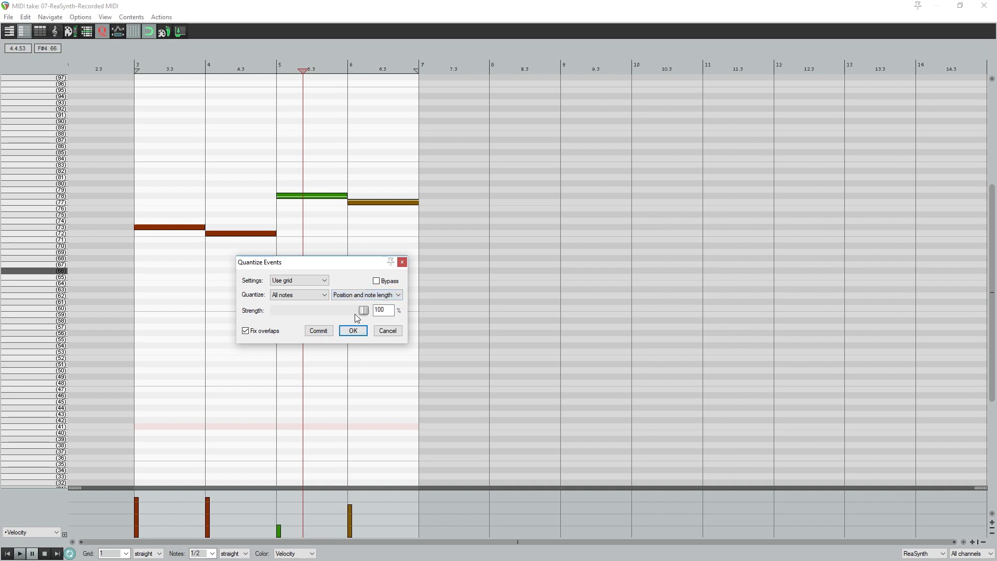
pyautogui.click(352, 331)
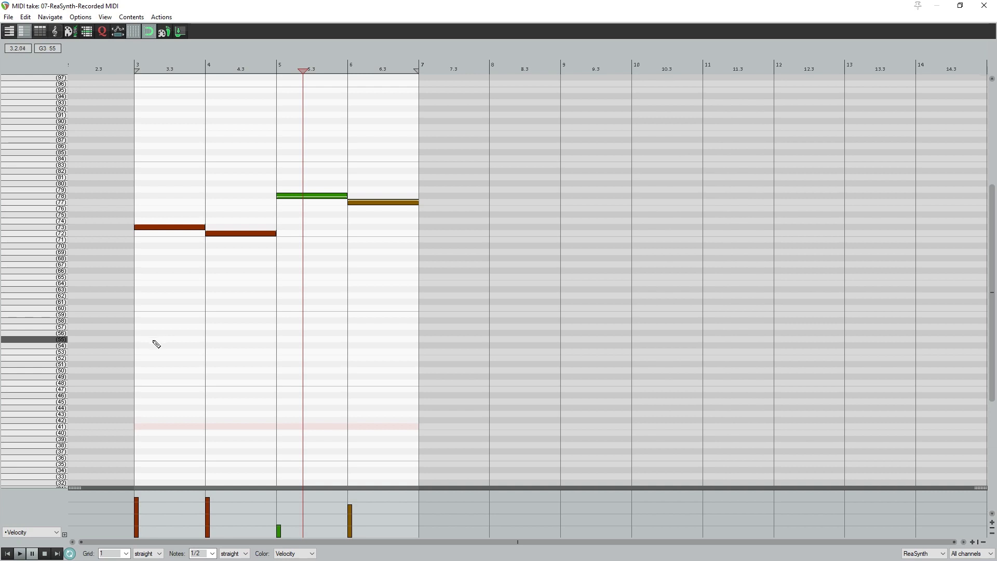
pyautogui.click(8, 552)
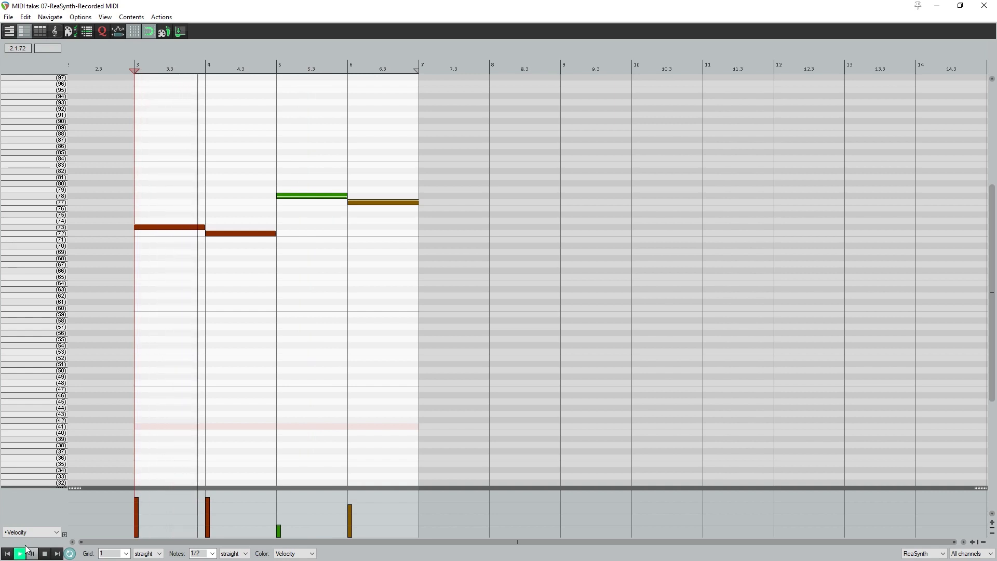
pyautogui.click(20, 552)
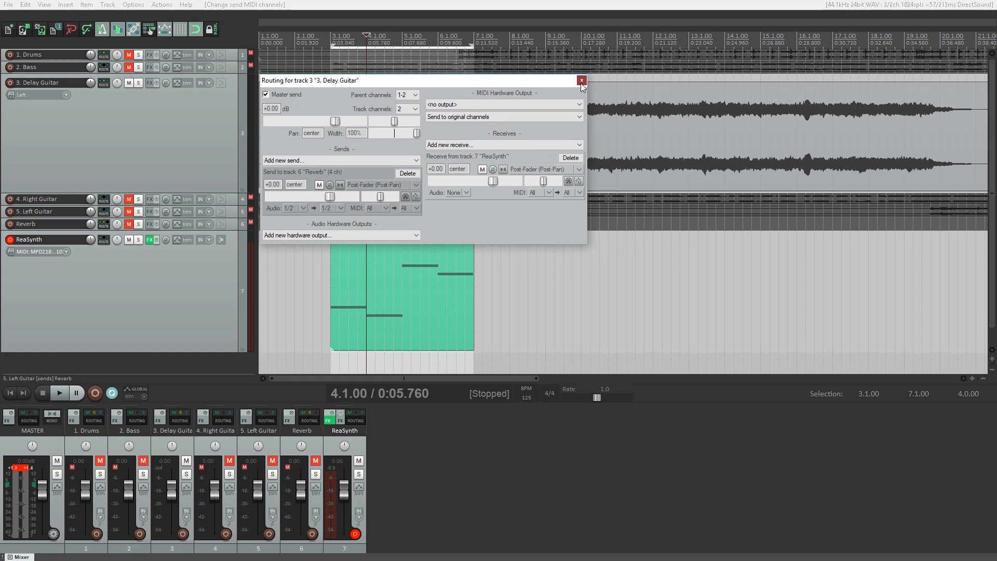
# - Close the Delay Guitar routing window with the ReaSynth MIDI receive, then open its effects chain
pyautogui.click(580, 80)
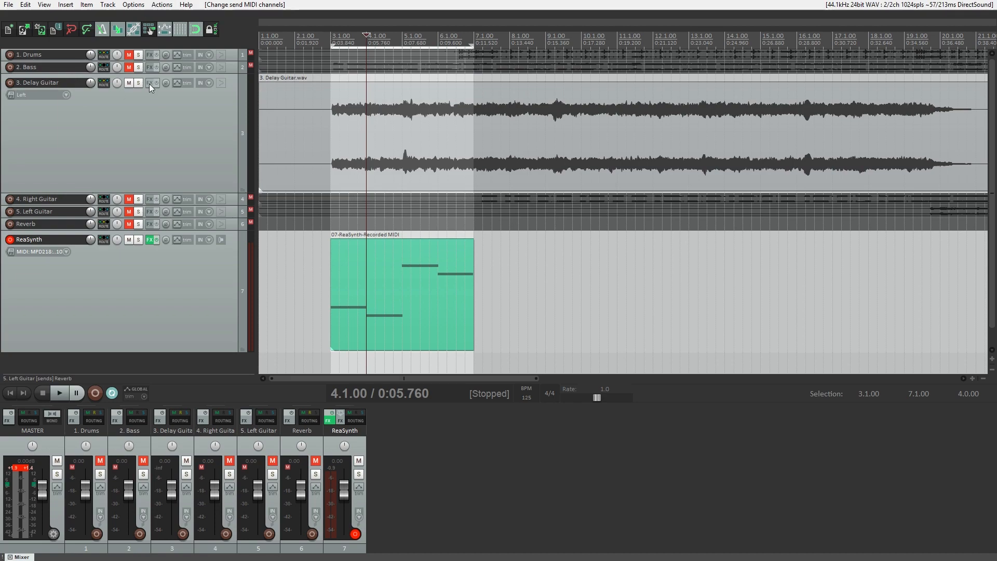
pyautogui.click(150, 83)
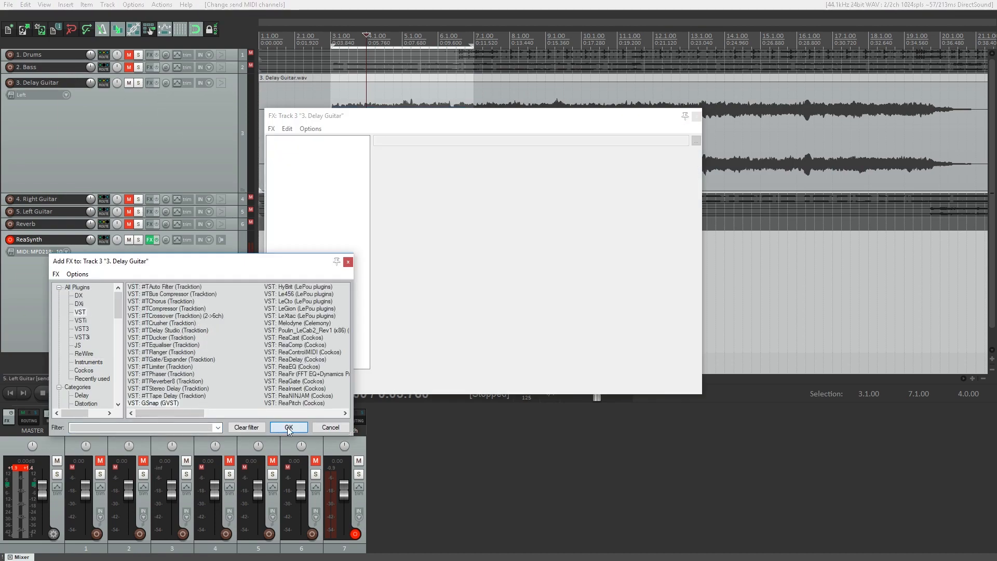
# - Add VST: GSnap (GVST) to Delay Guitar and play the project to hear the pitch correction
pyautogui.click(287, 426)
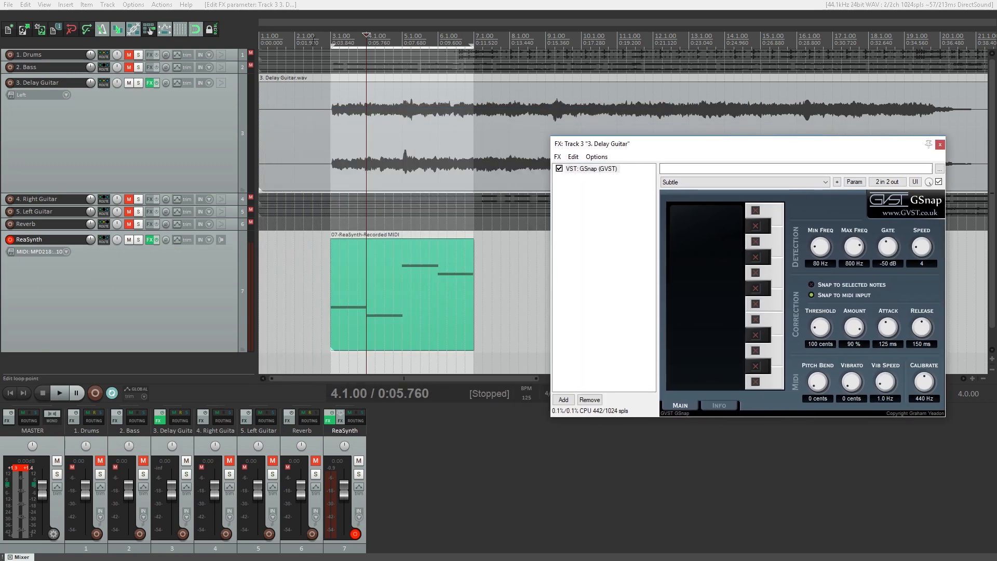
pyautogui.click(59, 393)
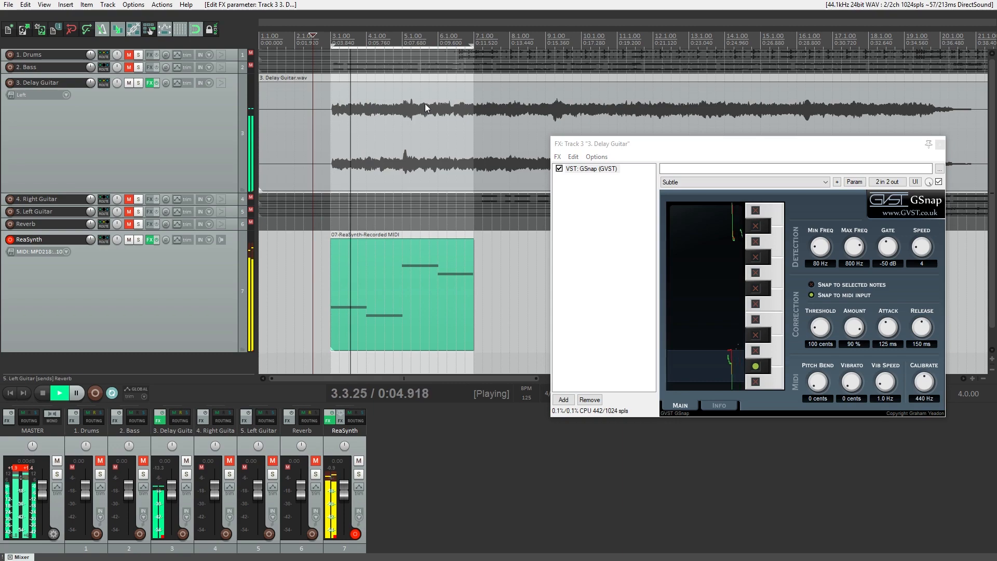